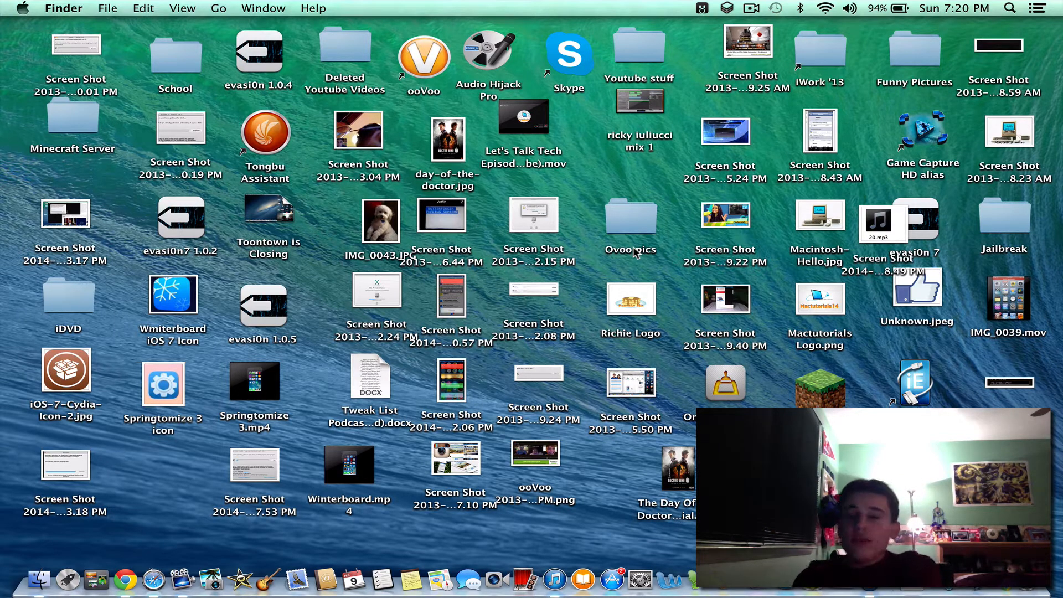
mouse_move(278, 281)
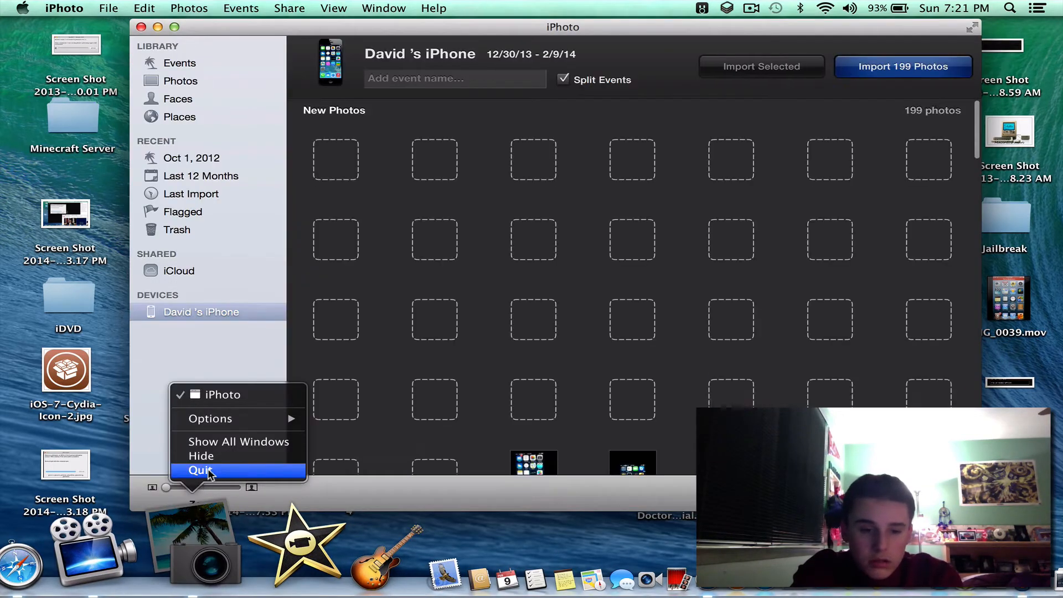
Quit iPhoto from its Dock icon without importing the iPhone photos.
click(200, 470)
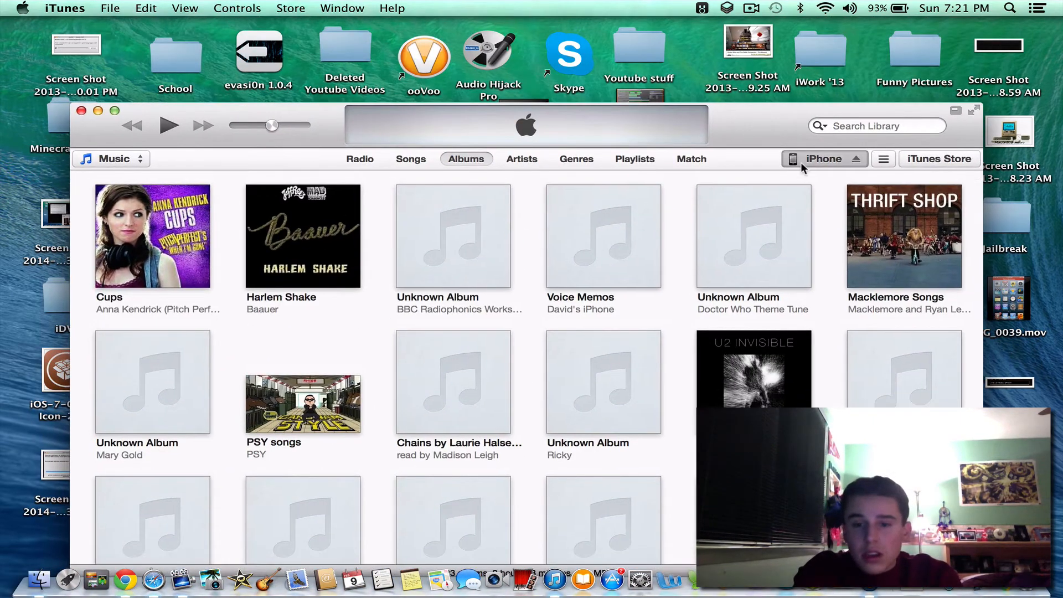
Show the connected iPhone's summary page with its iOS 7.0.4 status.
click(822, 159)
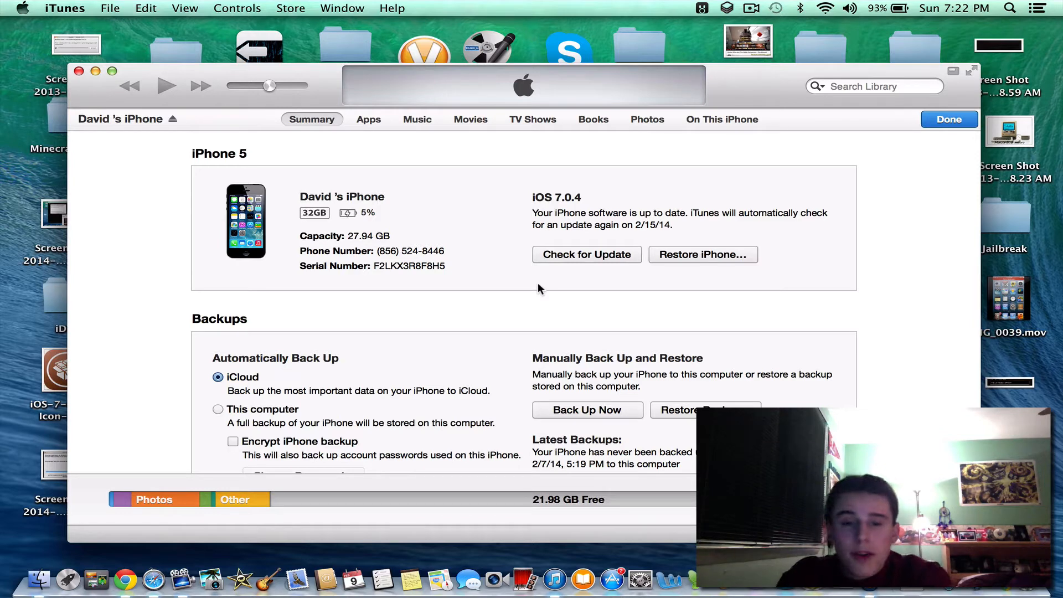
mouse_move(656, 260)
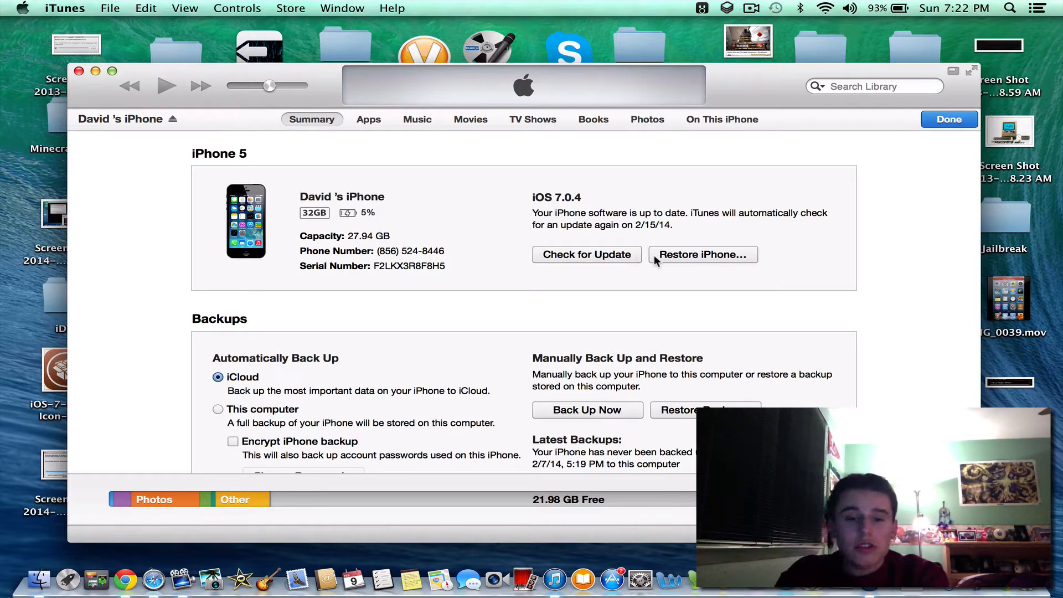
Start the iPhone restore, back up its settings first, and close iTunes.
click(702, 254)
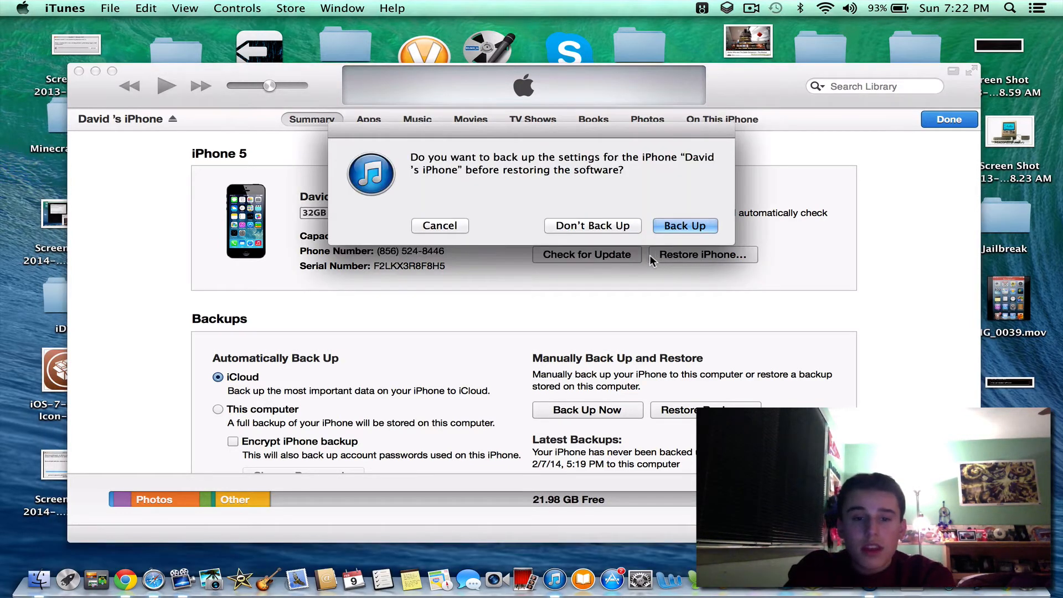
mouse_move(630, 192)
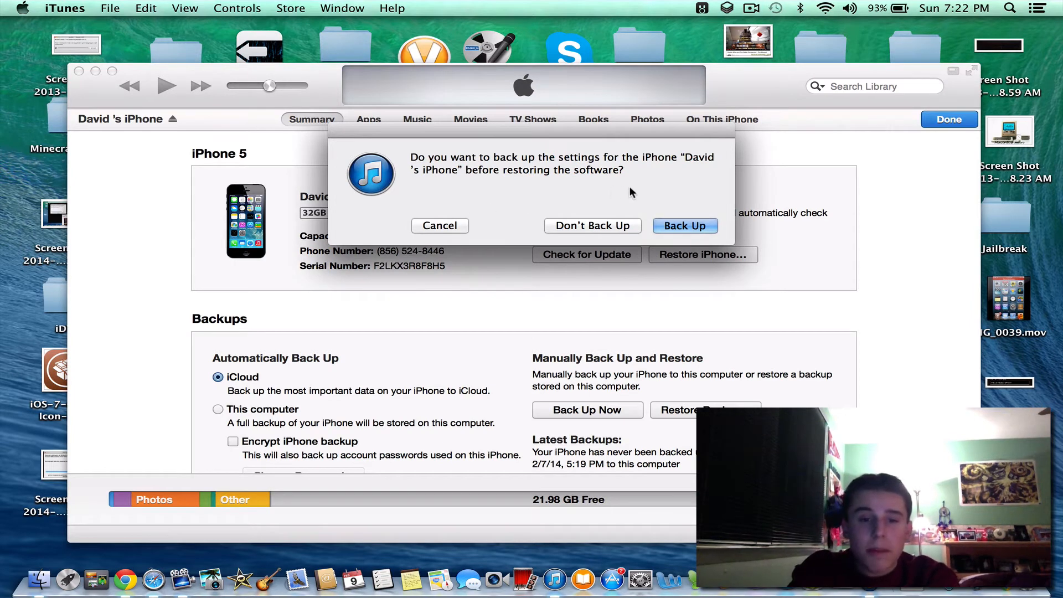
mouse_move(653, 191)
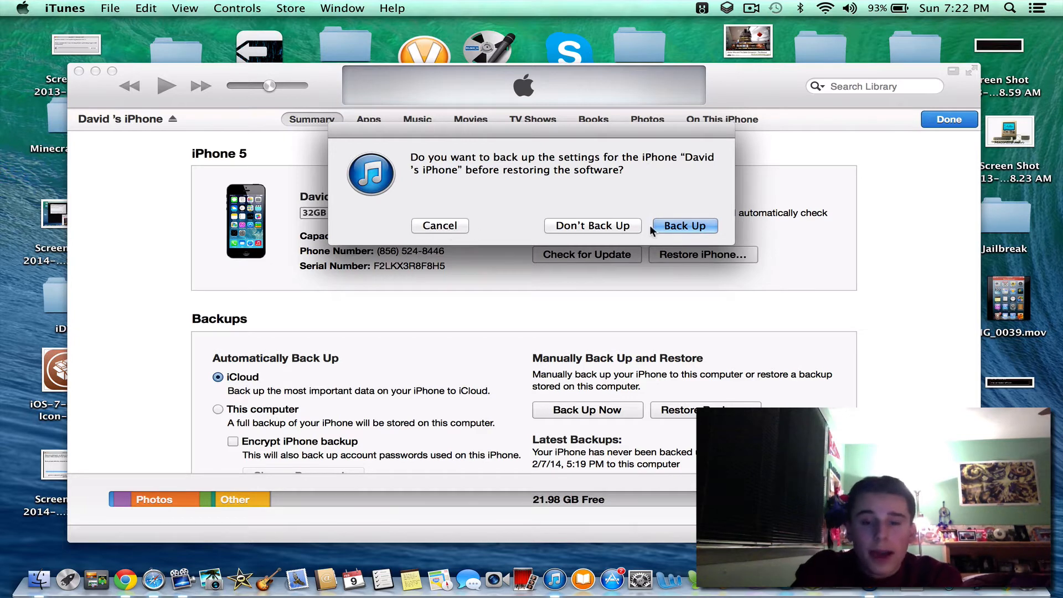
mouse_move(684, 226)
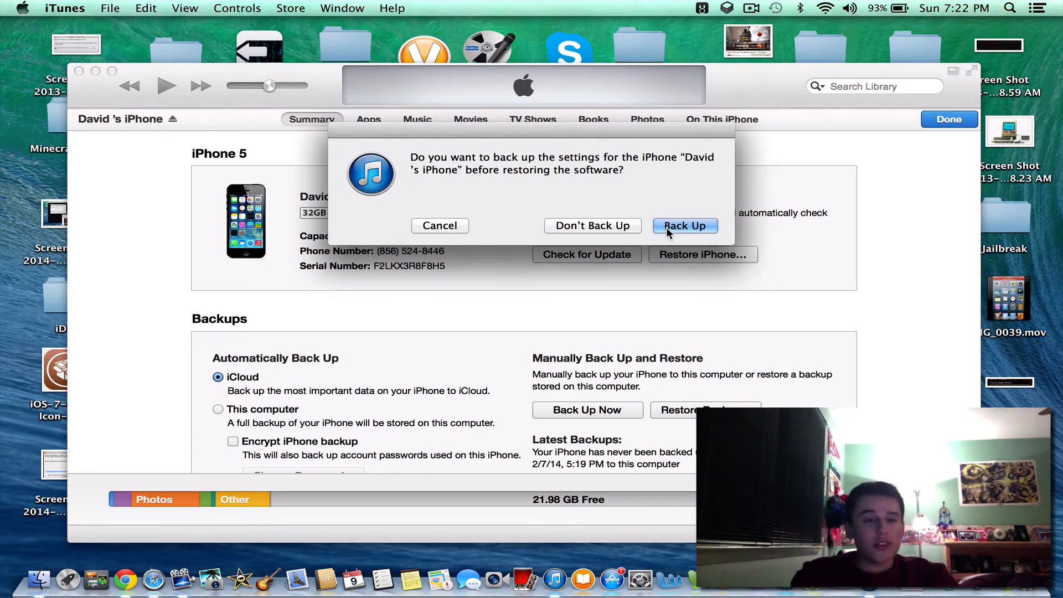
click(684, 225)
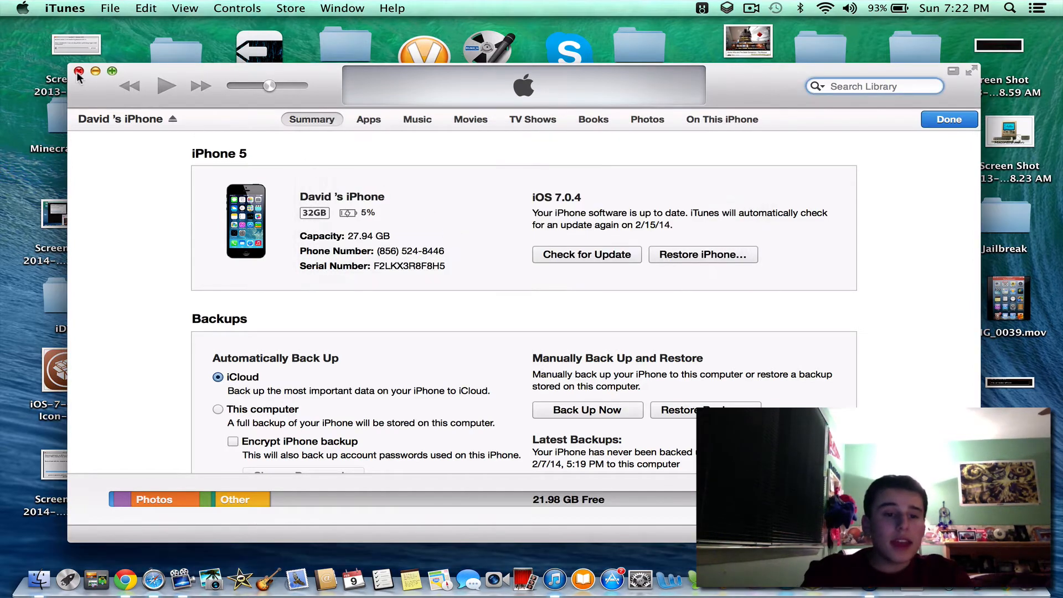
click(78, 70)
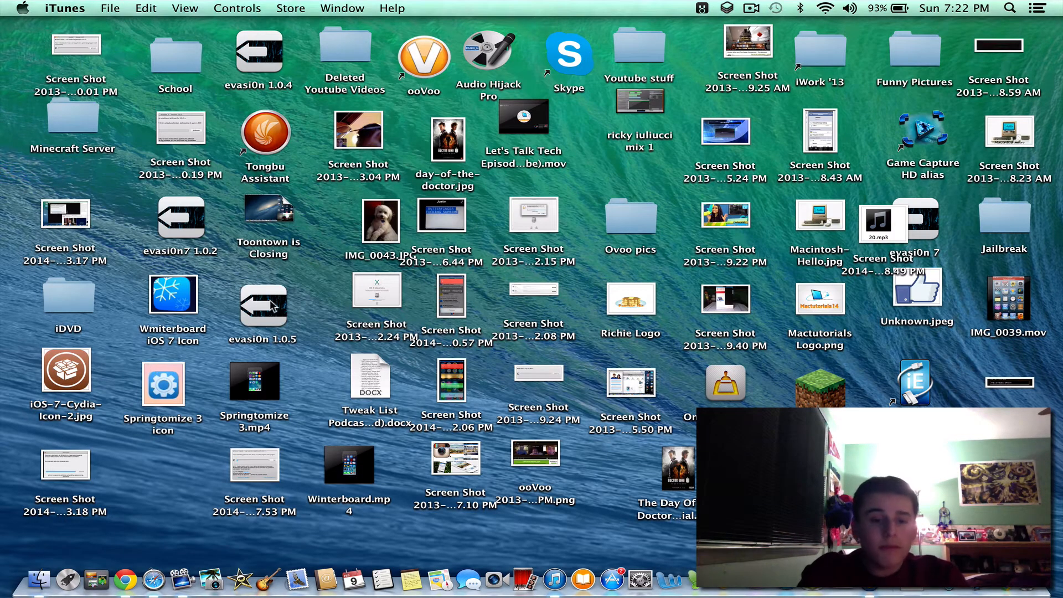
Launch evasi0n 1.0.5 from the desktop to check the iPhone 5's jailbreak status.
double_click(263, 305)
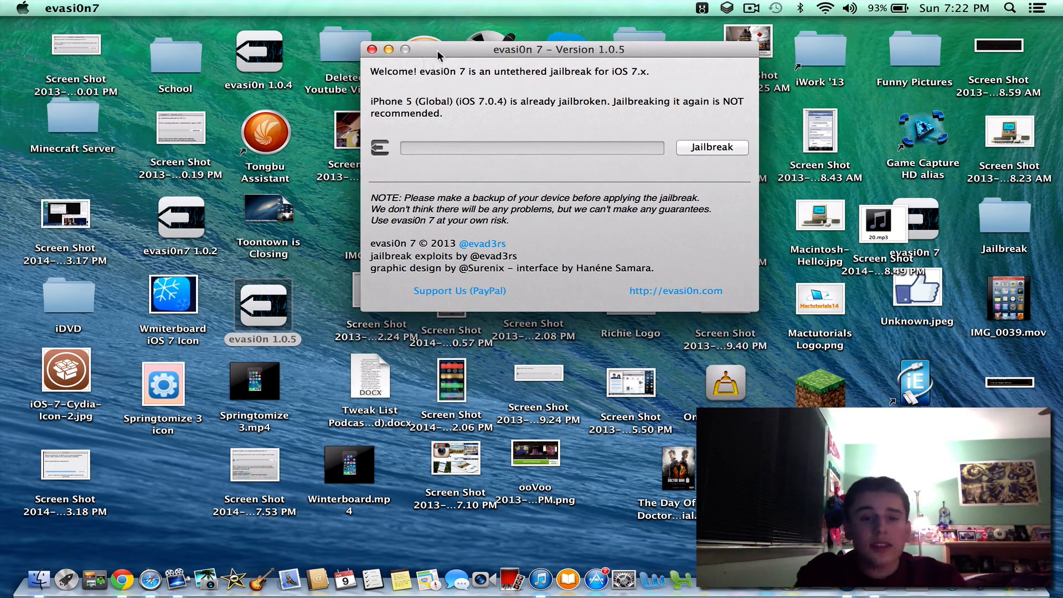
mouse_move(703, 154)
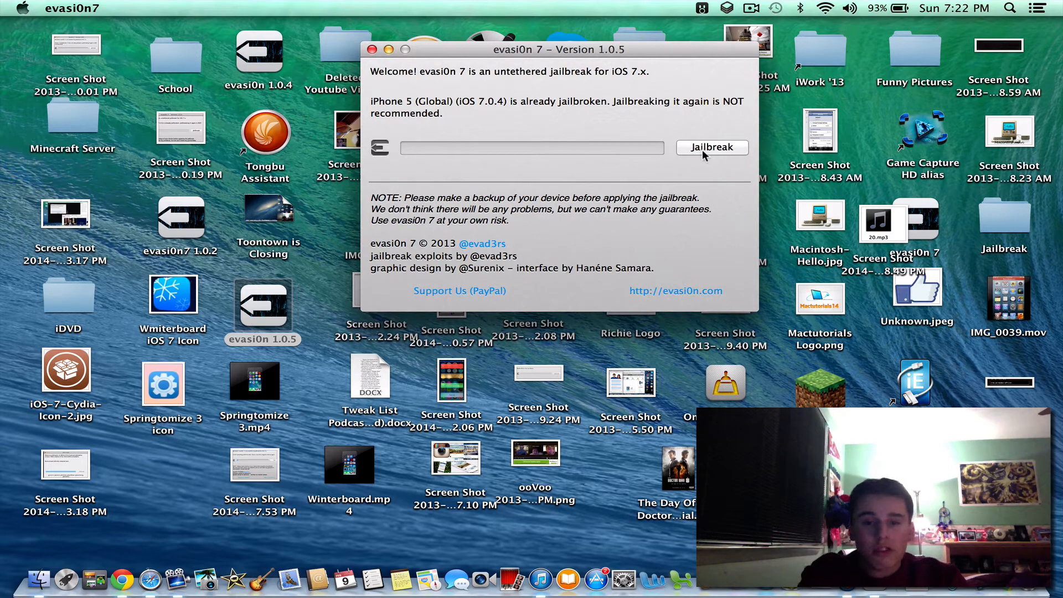
mouse_move(365, 37)
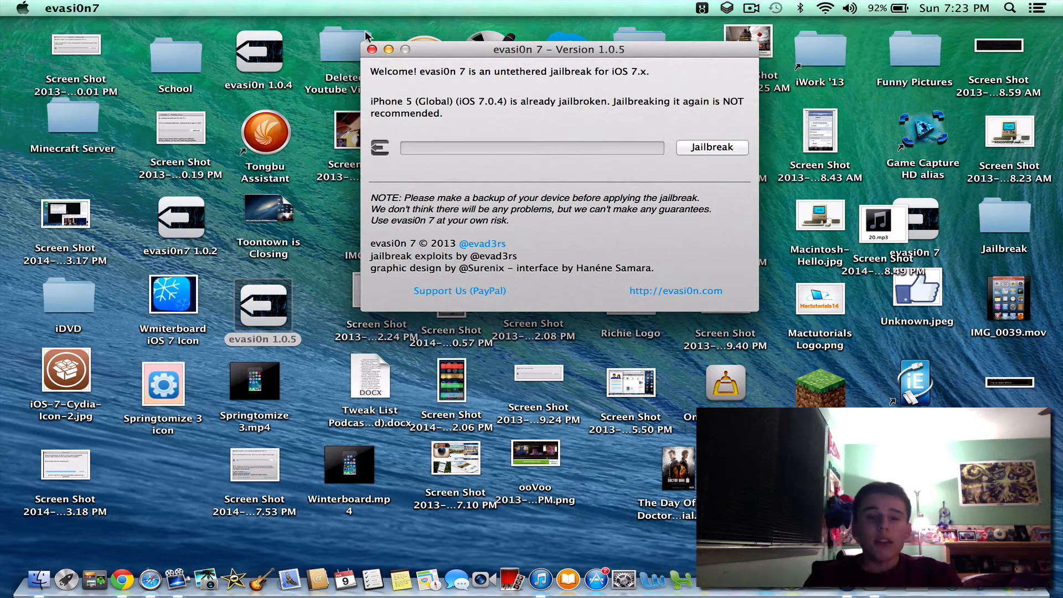
Close evasi0n7 and return to the Finder desktop.
click(1009, 8)
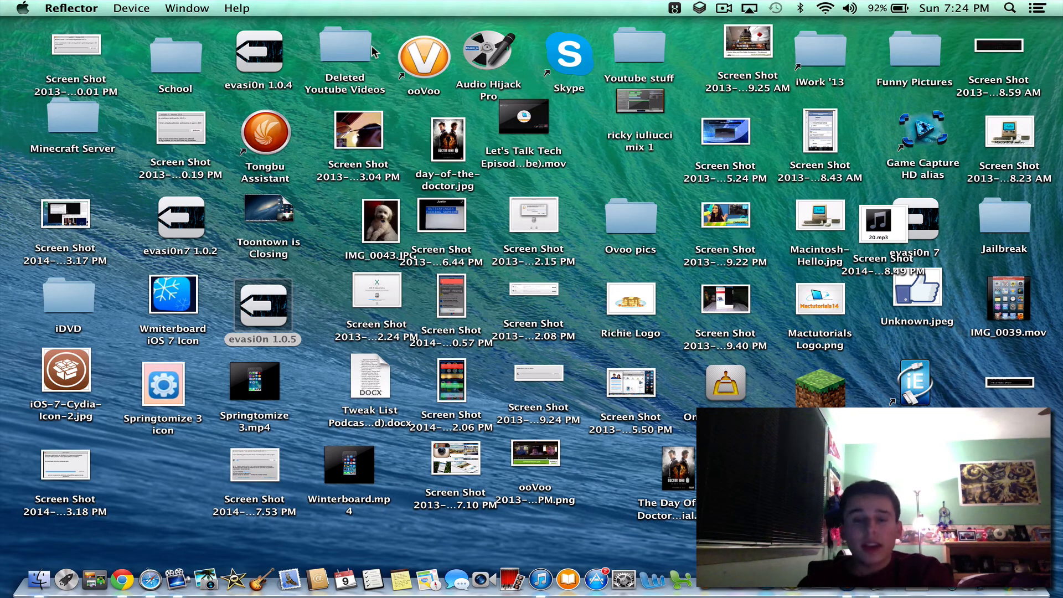
mouse_move(214, 44)
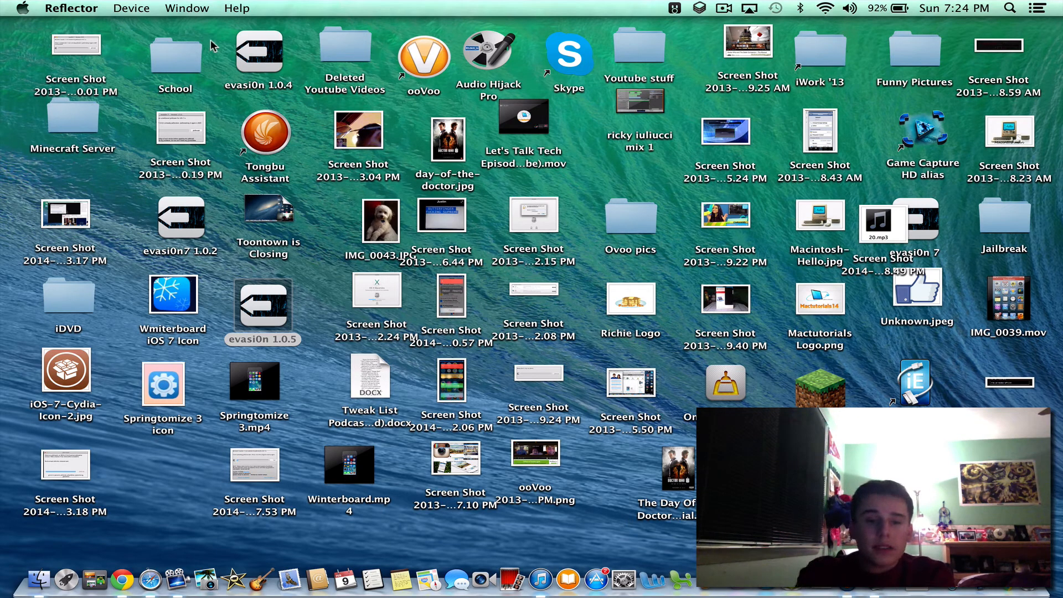
click(262, 309)
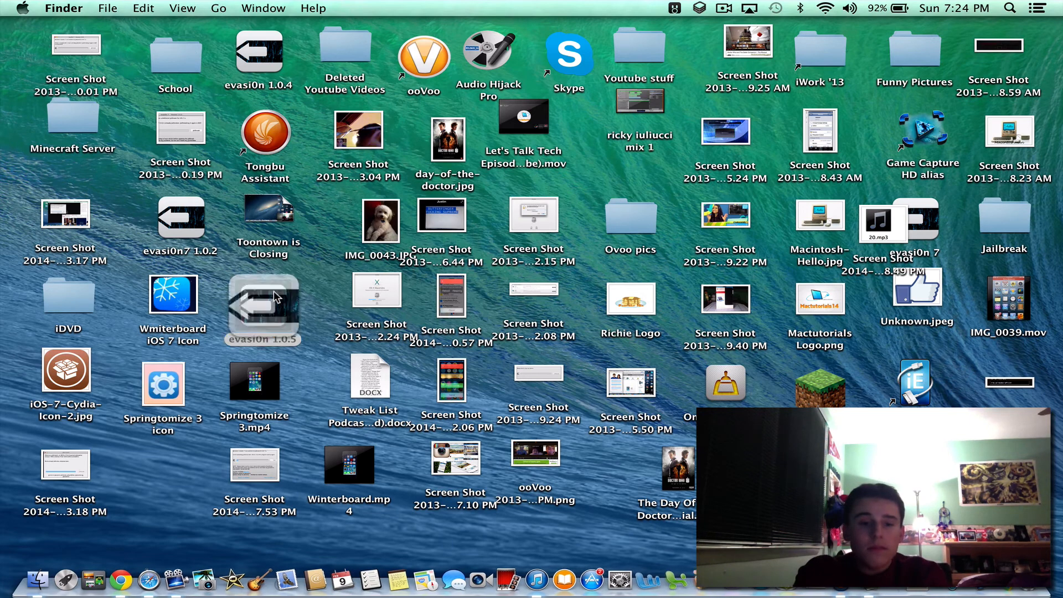
double_click(263, 310)
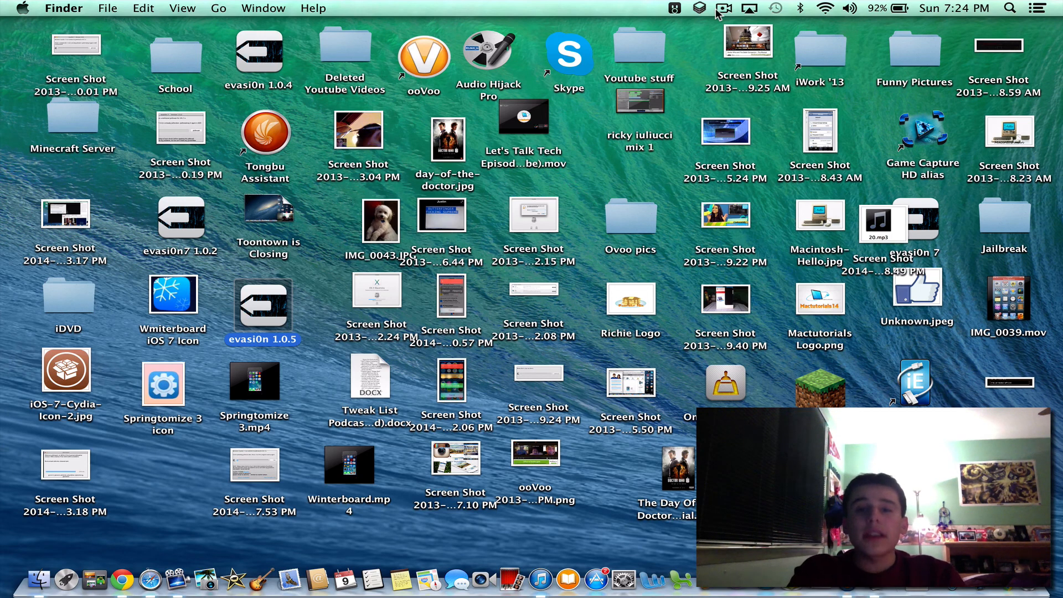
click(724, 7)
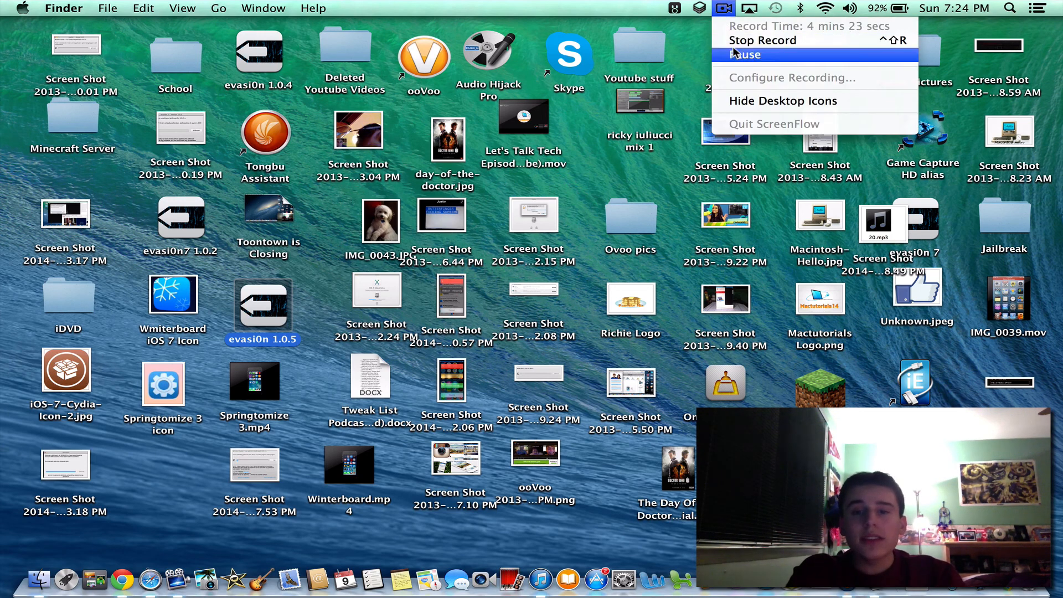